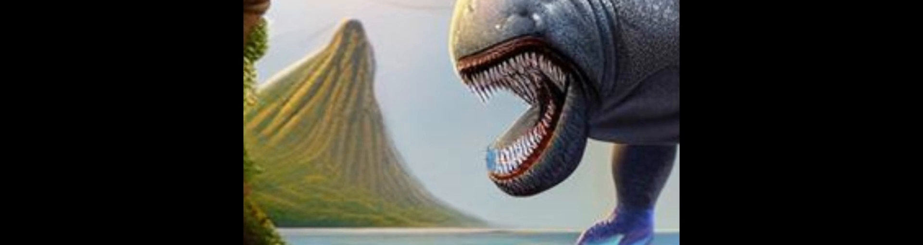
Step: Advance the slideshow from the creature illustration to the PeerJ Dunkleosteus citation slide
click(461, 123)
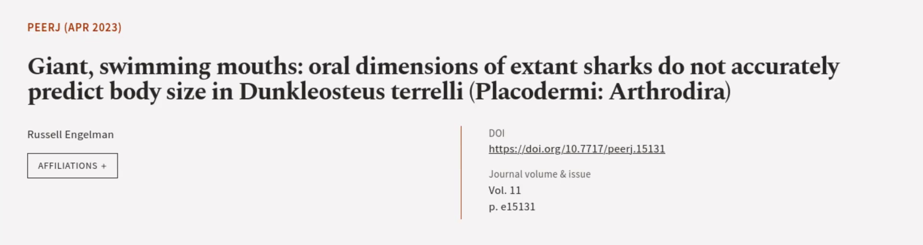